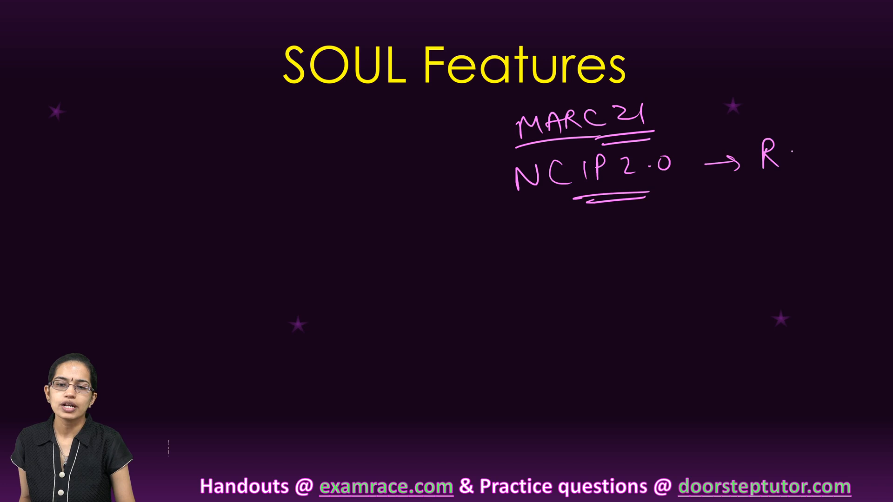
pyautogui.write('RFID')
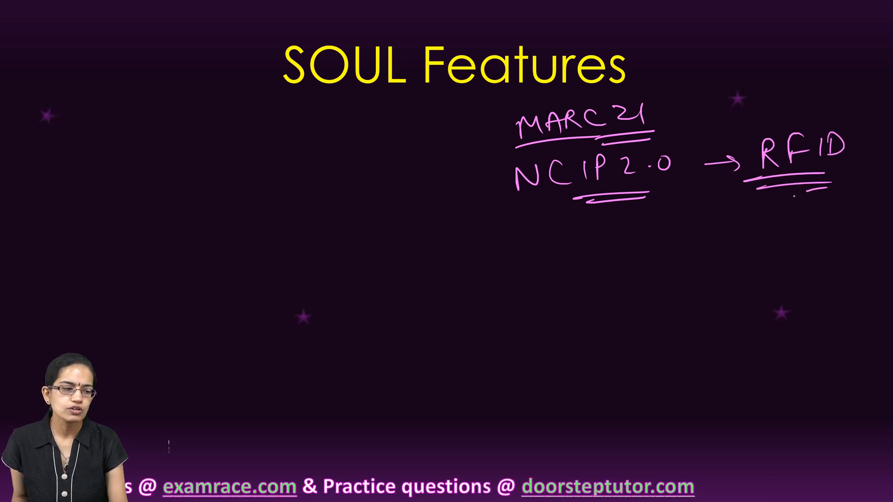